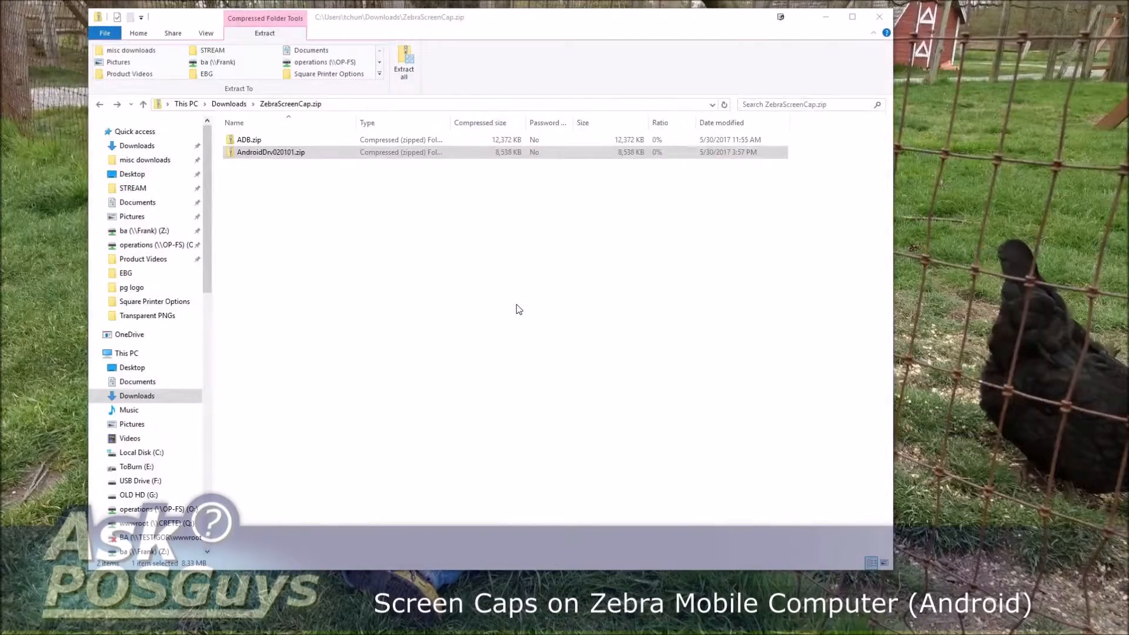
mouse_move(509, 306)
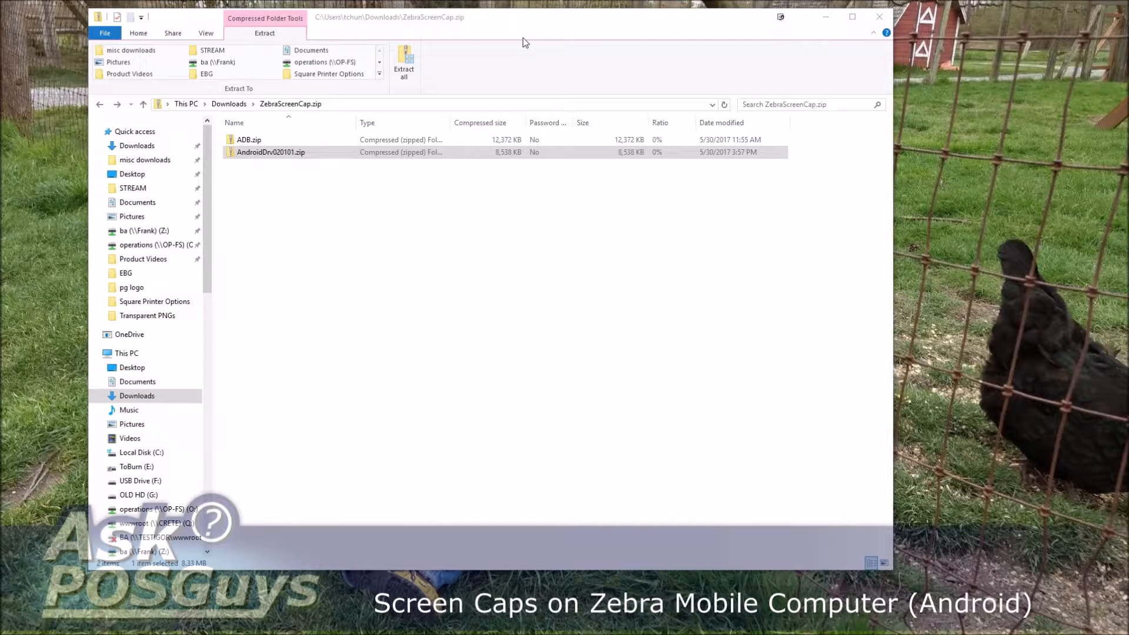
mouse_move(528, 43)
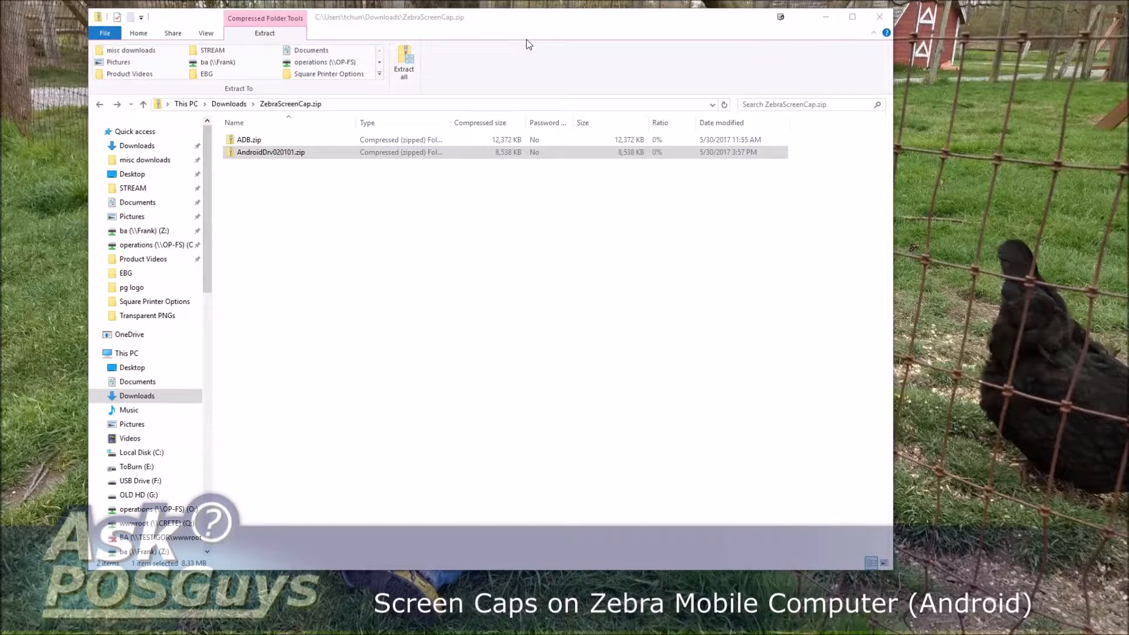
mouse_move(421, 99)
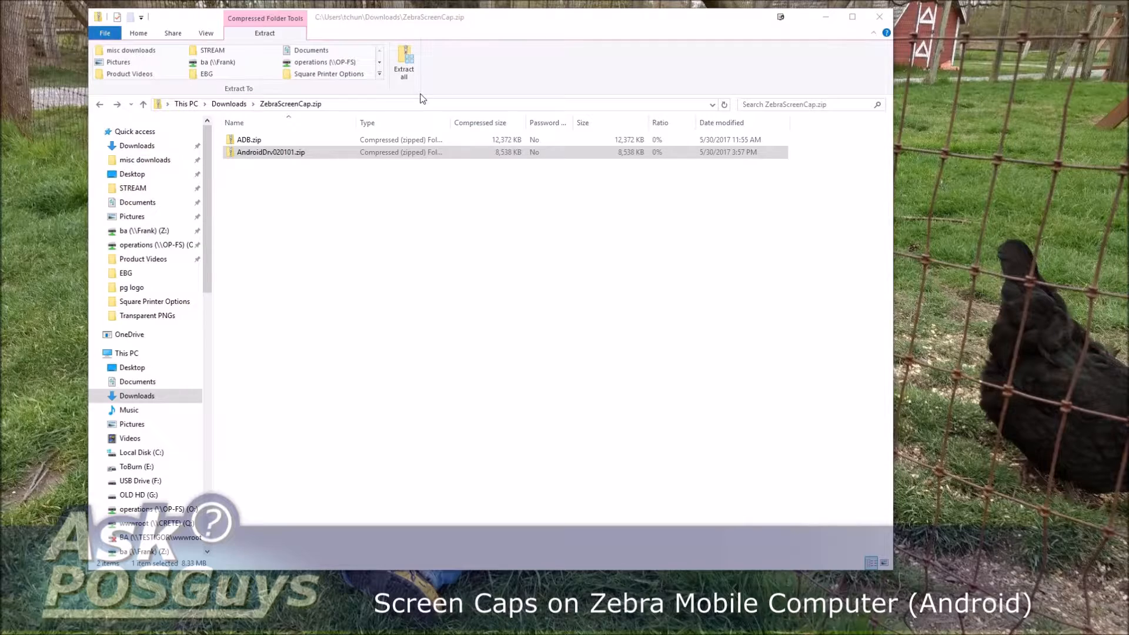
mouse_move(567, 135)
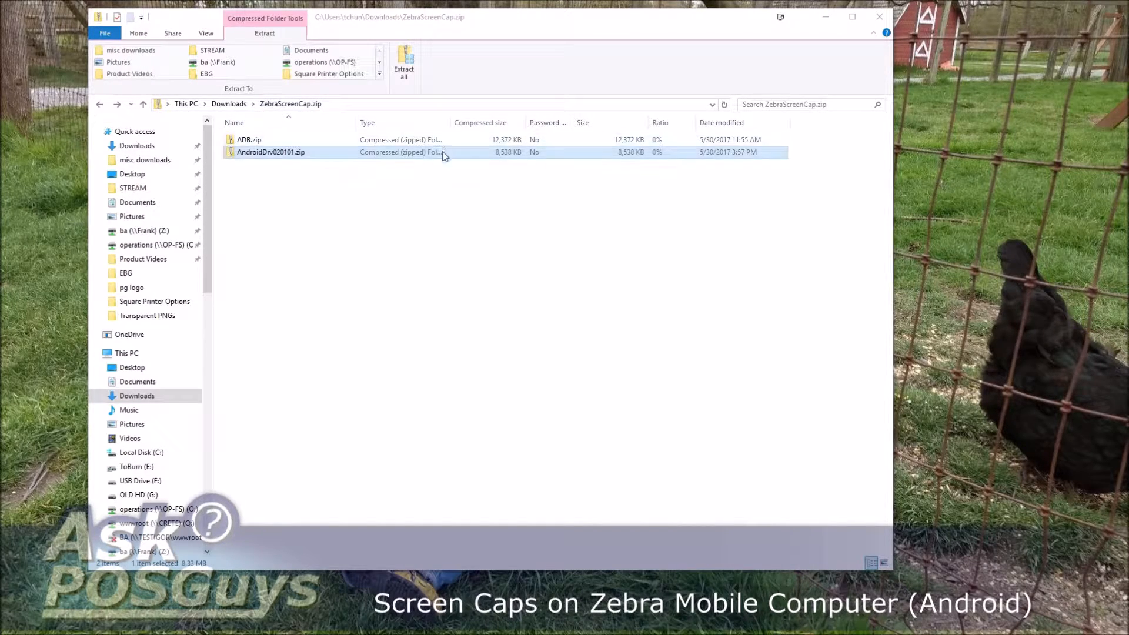
mouse_move(210, 172)
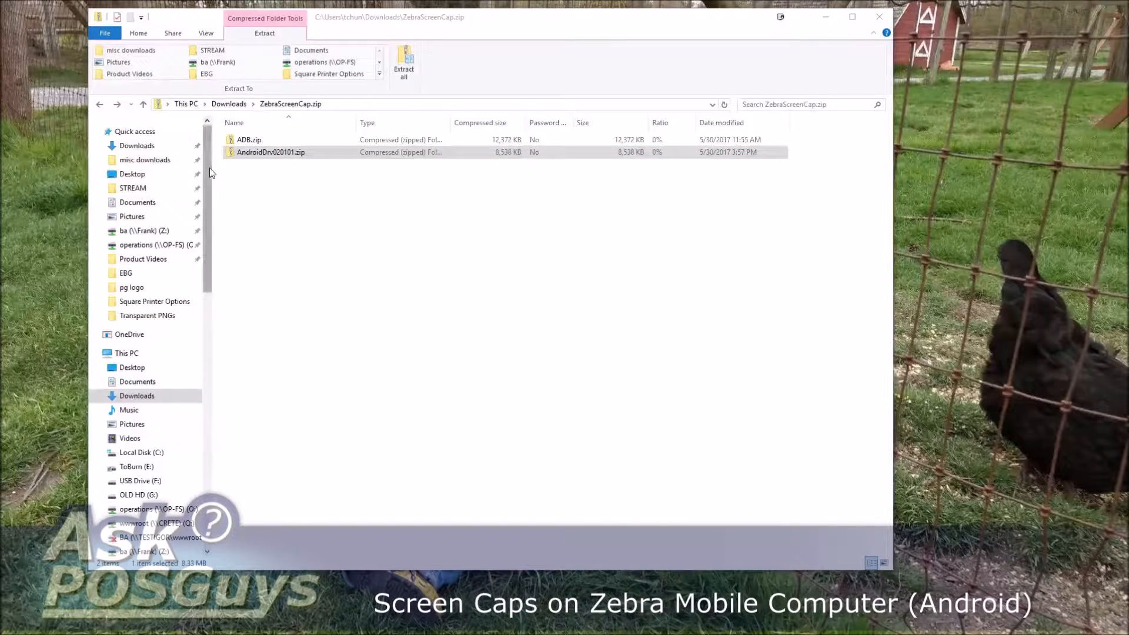
Point out the ADB.zip and Android driver archives needed before mirroring the MC40N0.
left_click(250, 139)
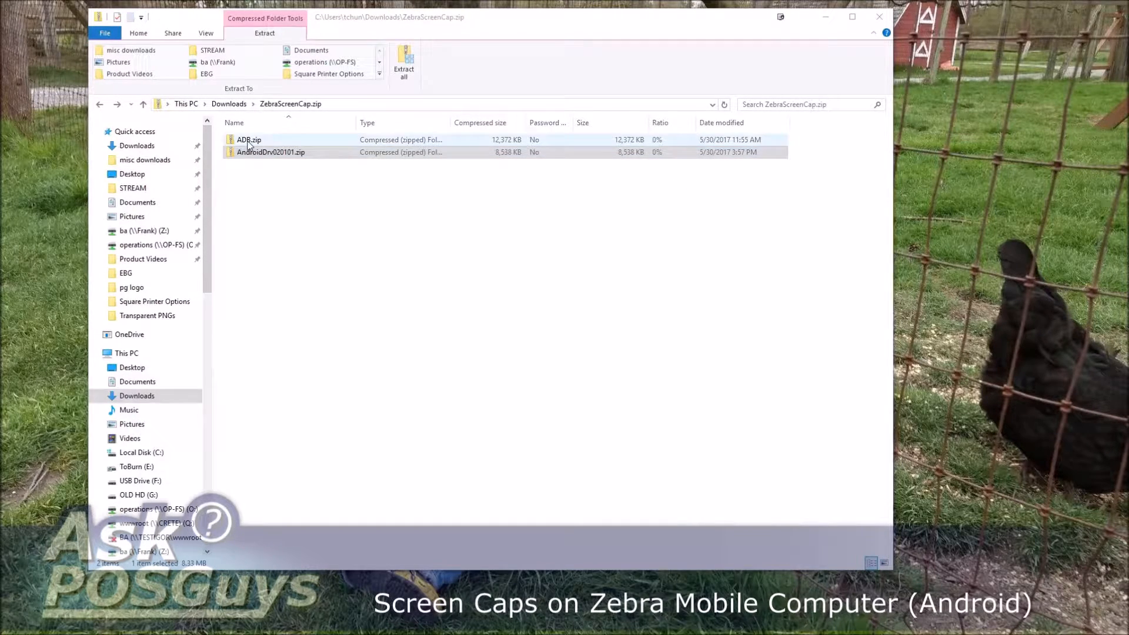
left_click(272, 152)
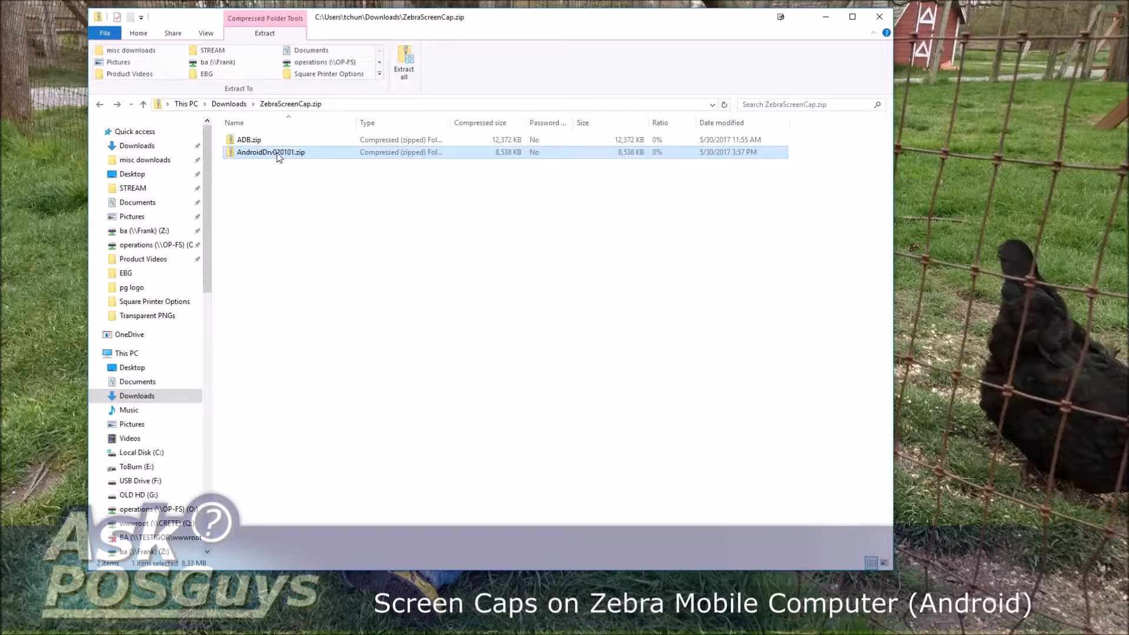
left_click(248, 139)
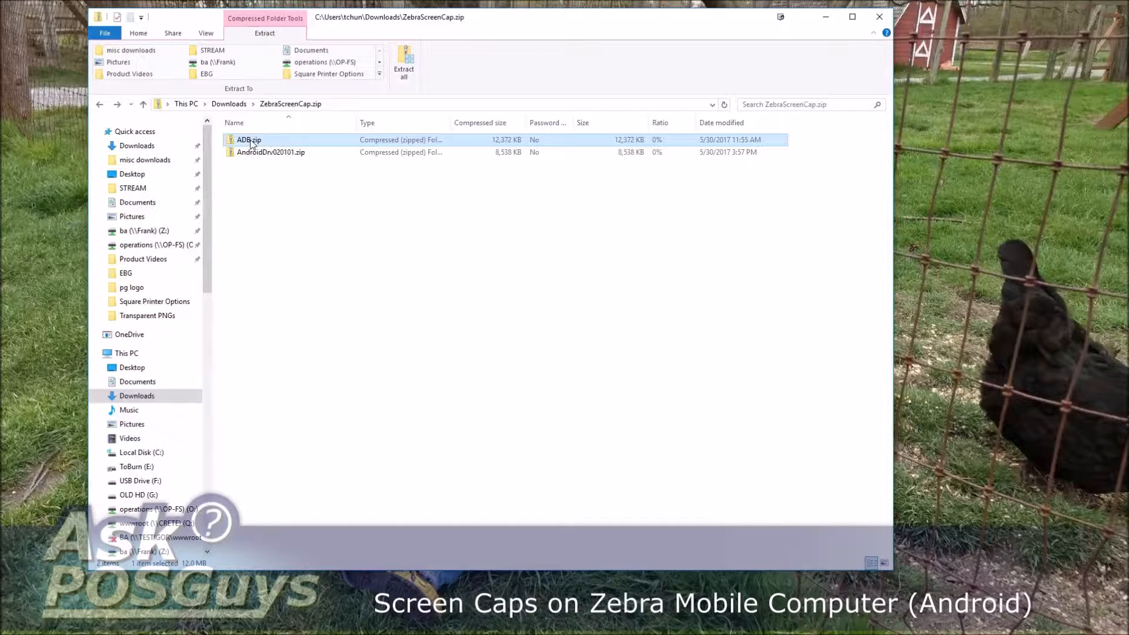
mouse_move(264, 152)
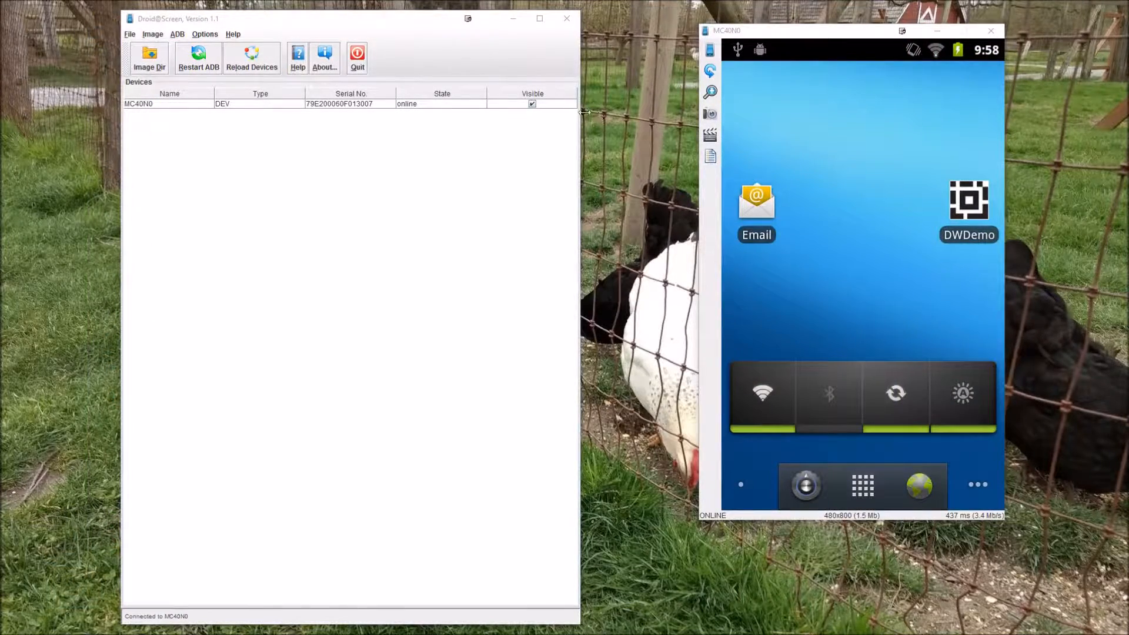
mouse_move(277, 110)
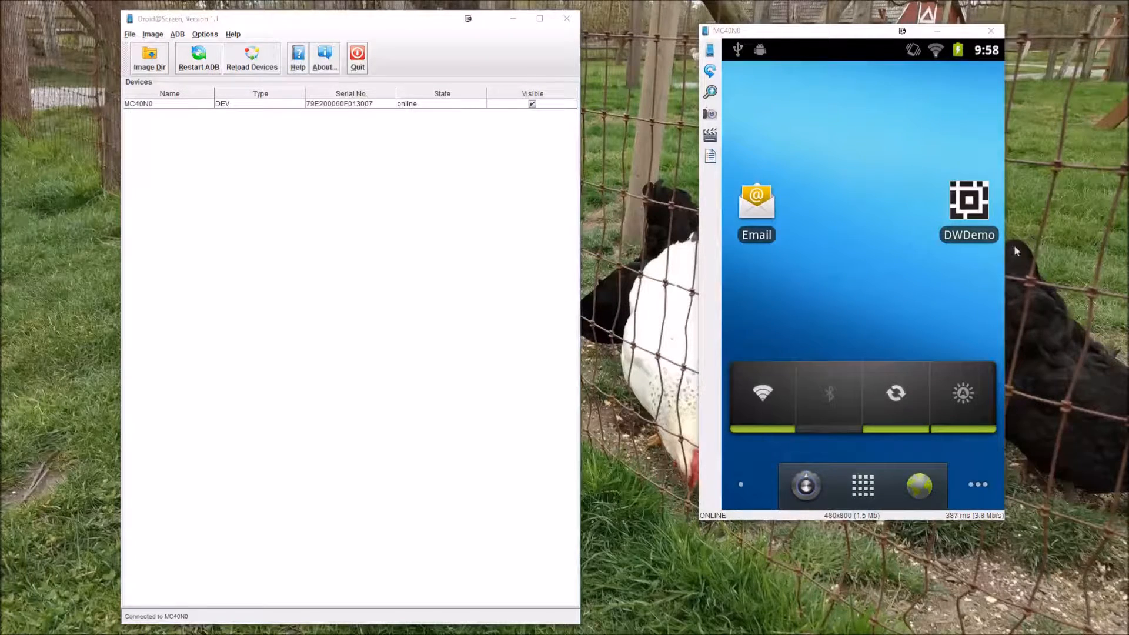
mouse_move(876, 188)
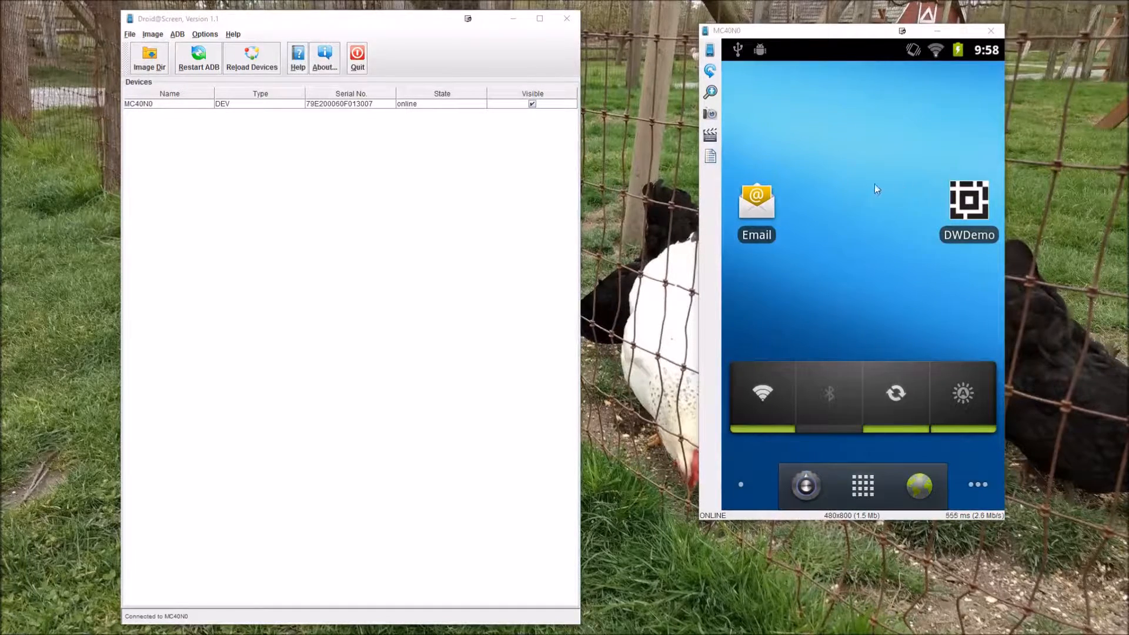
mouse_move(796, 222)
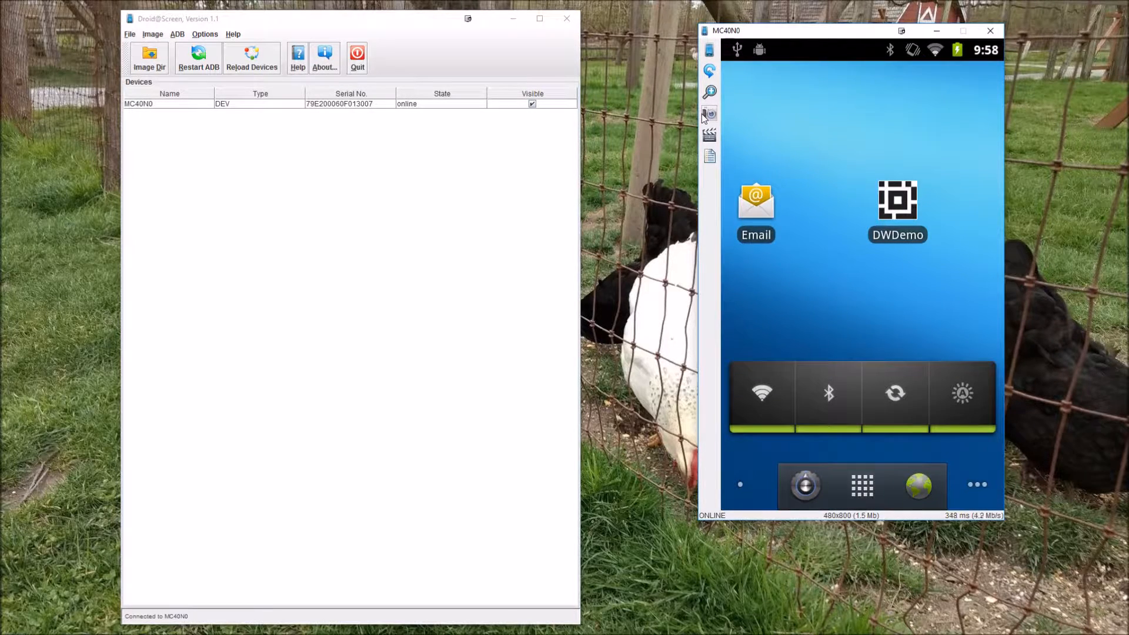
mouse_move(708, 114)
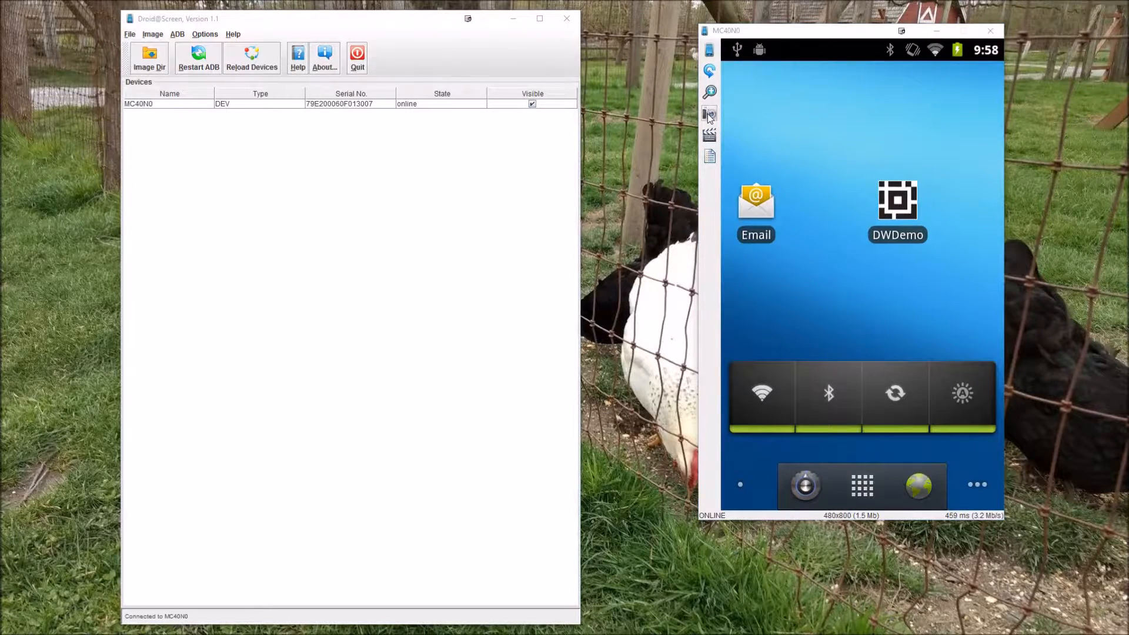
left_click(709, 113)
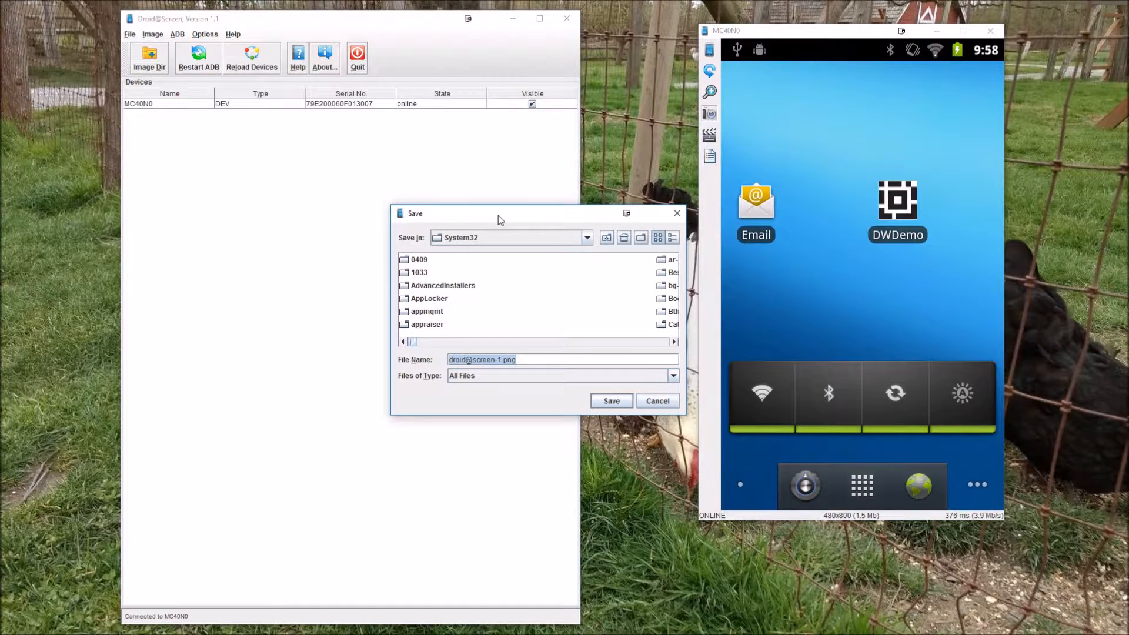
left_click(656, 400)
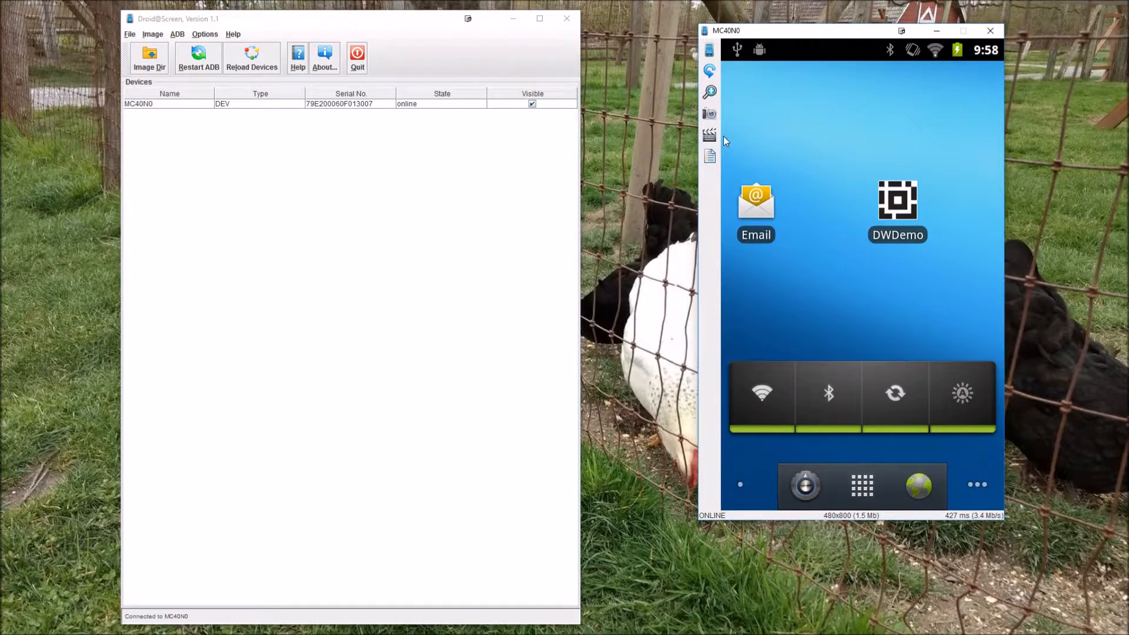
mouse_move(709, 134)
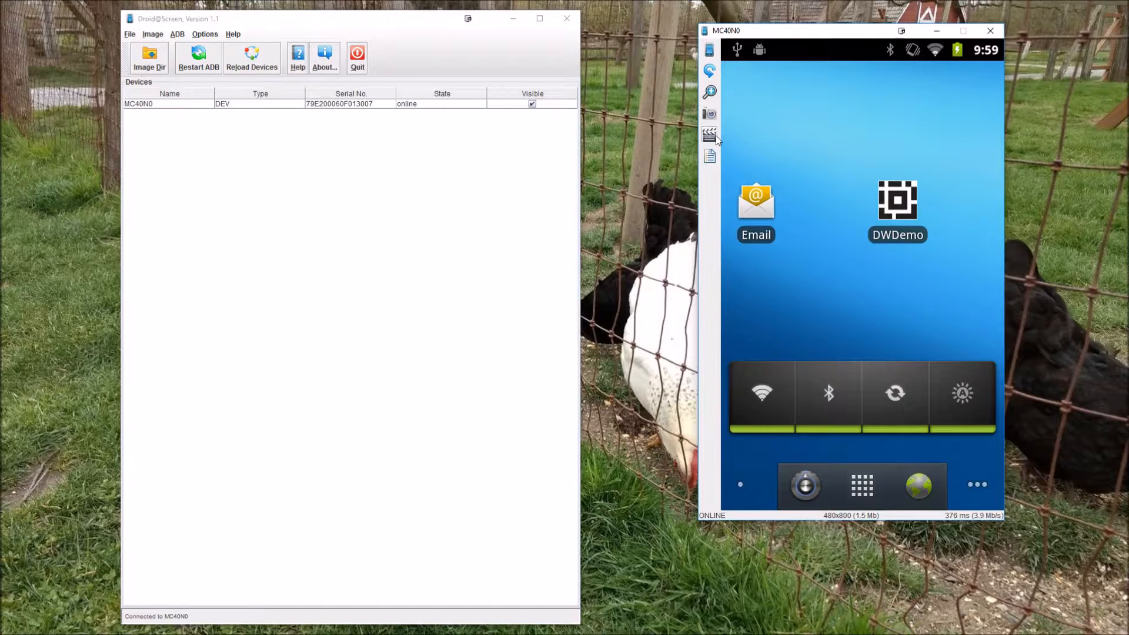
mouse_move(709, 115)
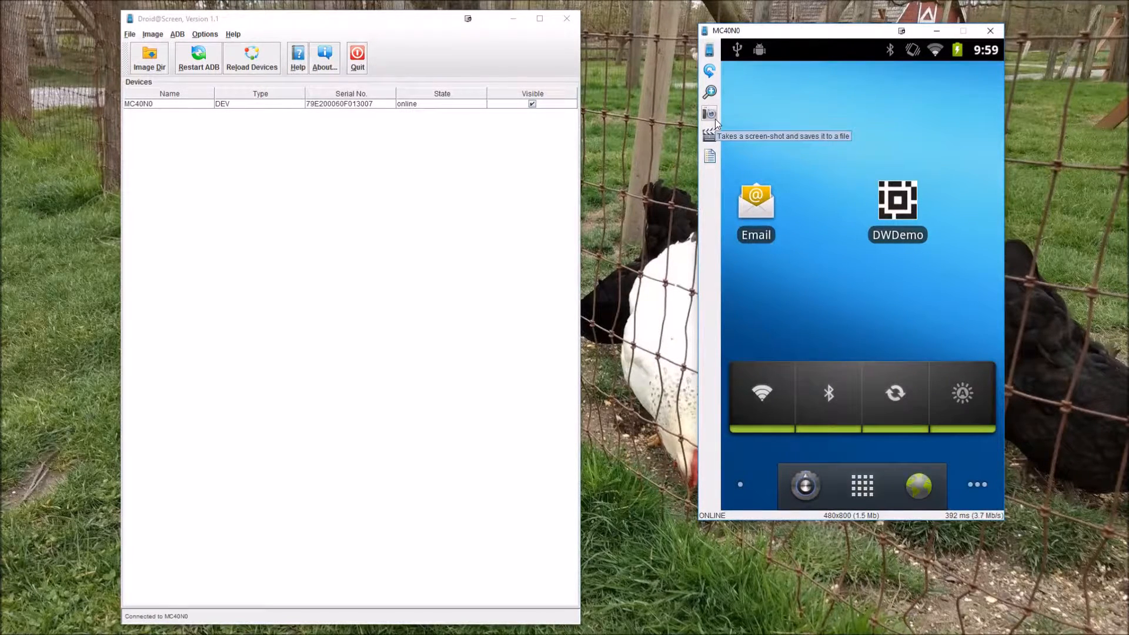
mouse_move(709, 132)
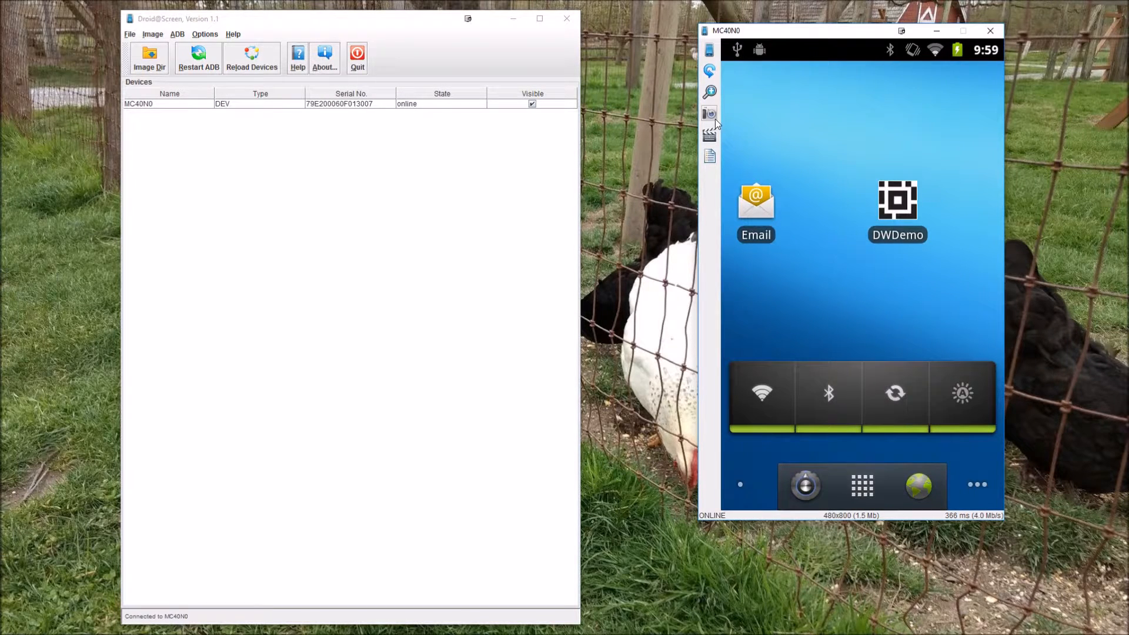
mouse_move(709, 134)
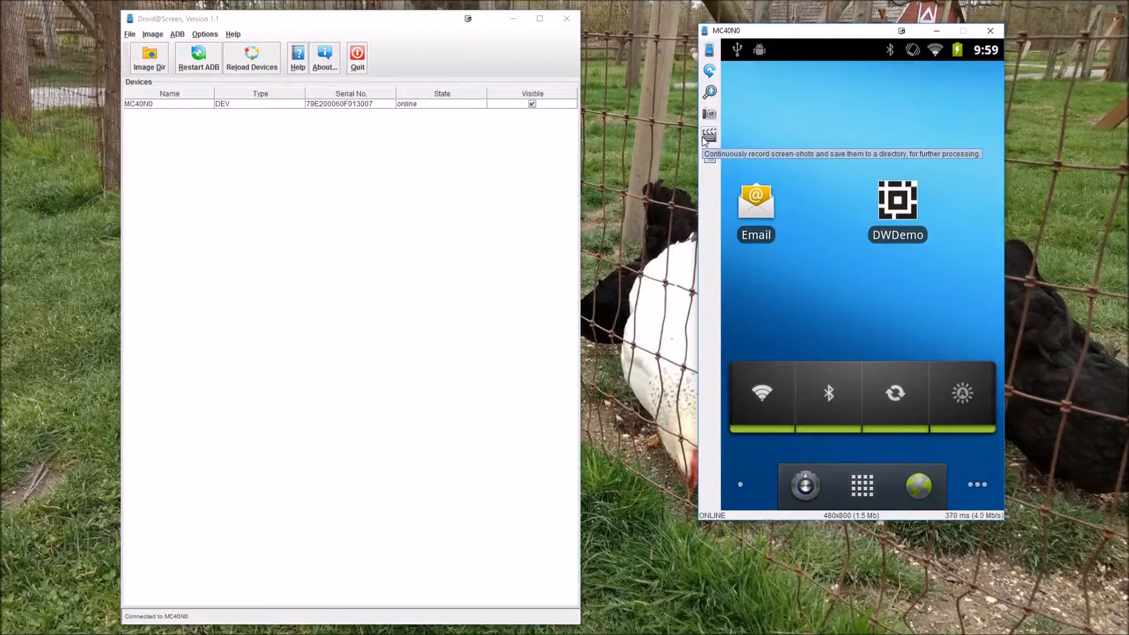